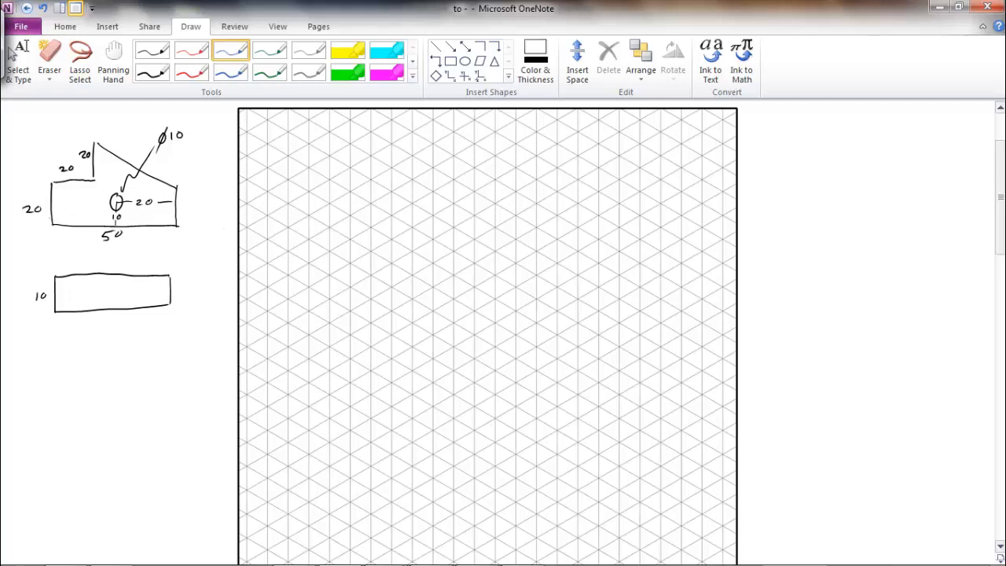
Draw the block's long receding bottom edge in blue and note a grid scale of 5.
drag(52, 176, 51, 223)
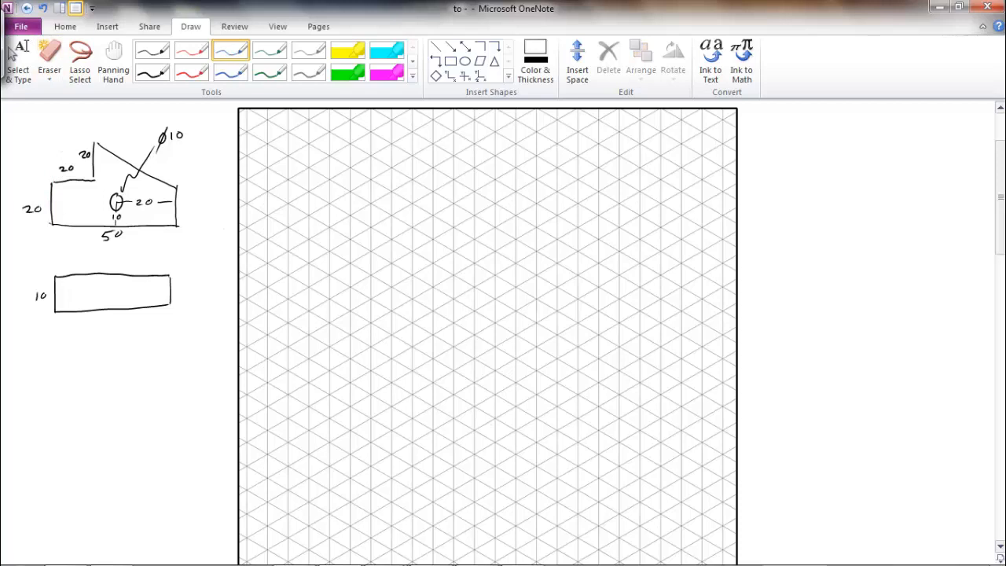
drag(48, 146, 49, 228)
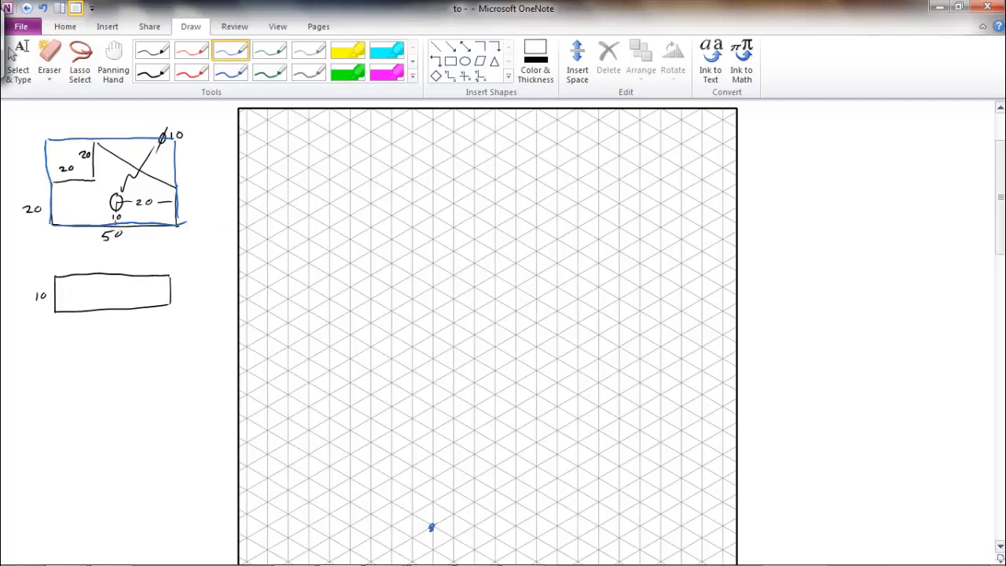
drag(431, 528, 467, 501)
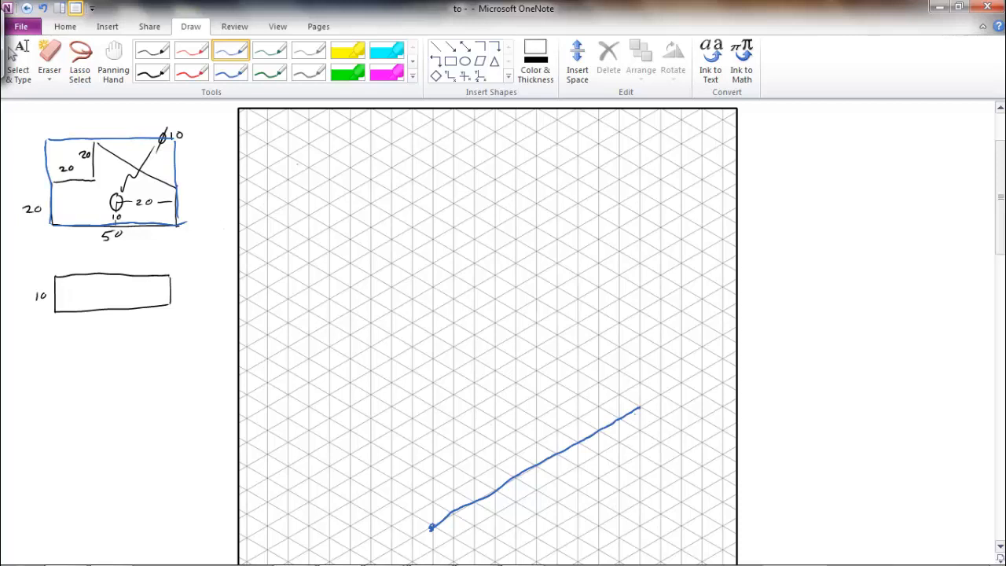
drag(290, 161, 310, 169)
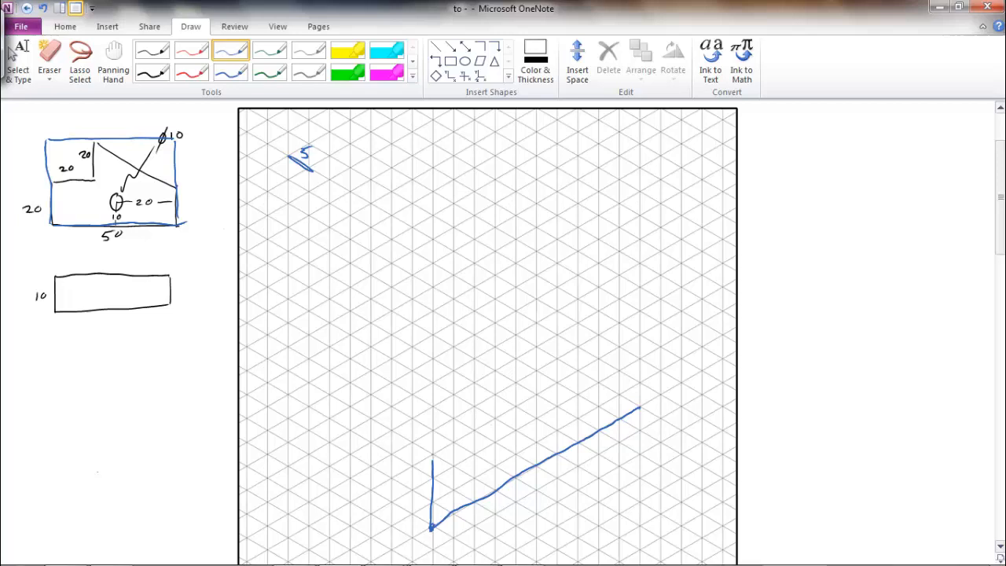
Draw the block's front vertical, remaining side and top back edges in blue.
drag(433, 464, 432, 363)
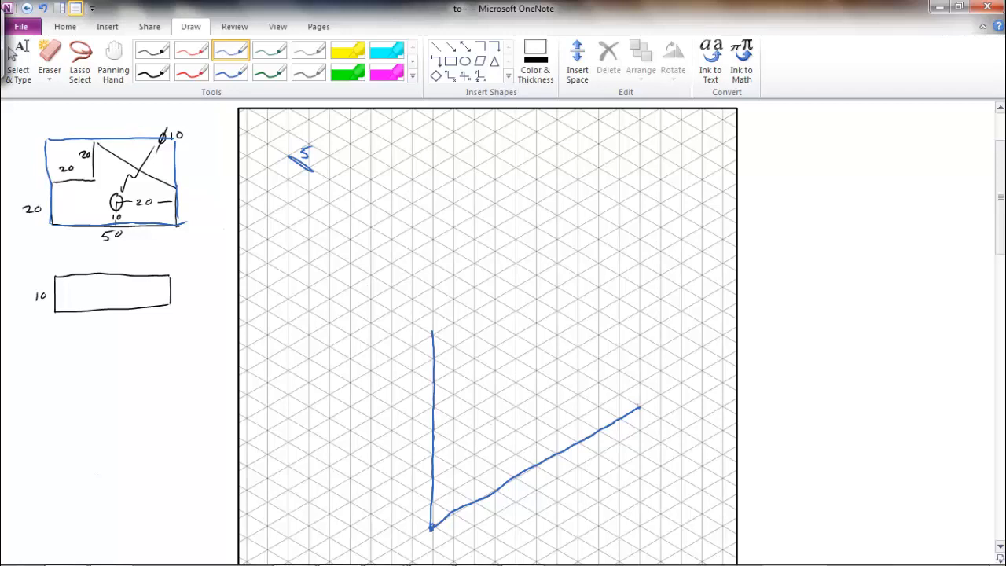
drag(638, 409, 637, 360)
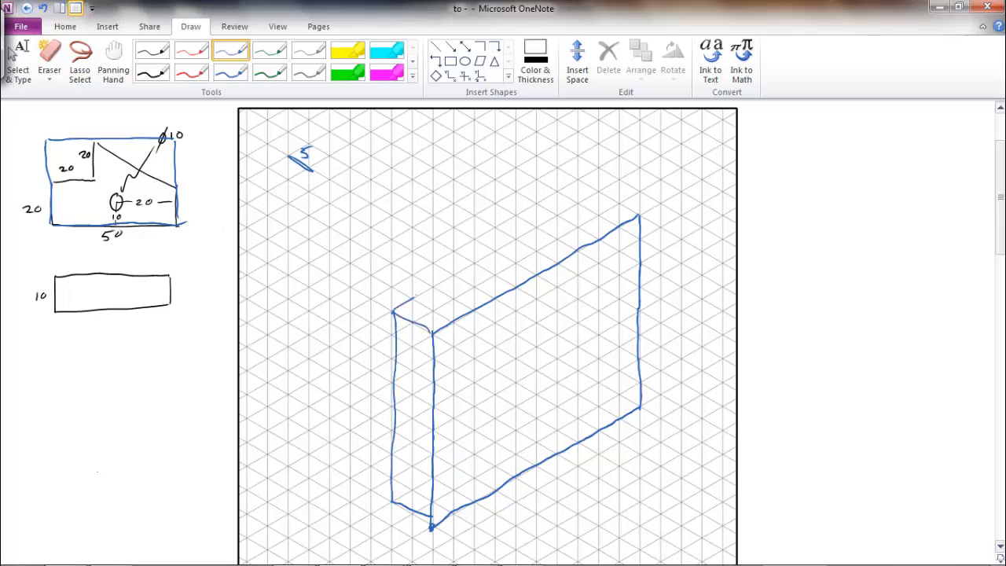
drag(392, 294, 597, 195)
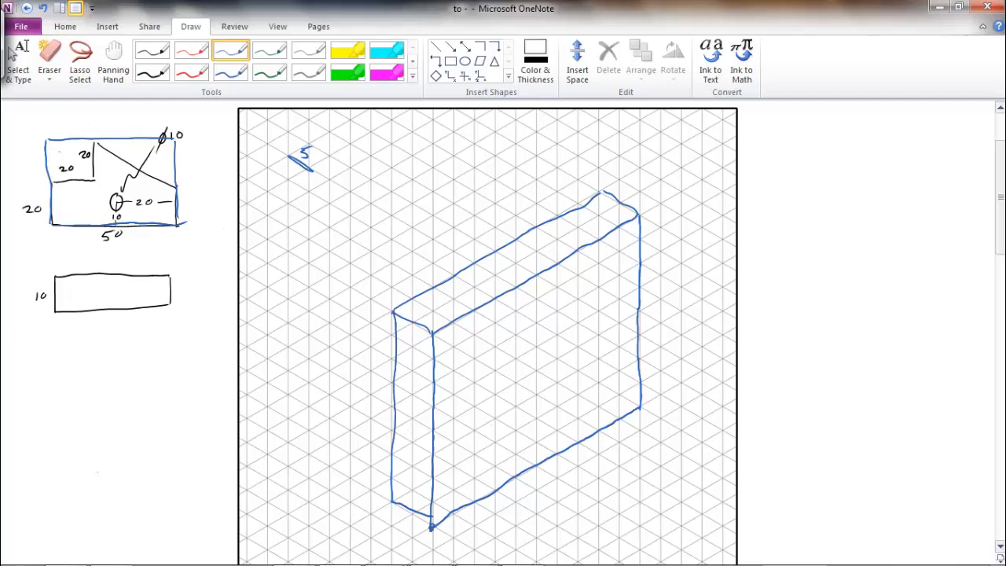
Switch to black ink and draw the notch's bottom receding, back vertical and top edges.
click(152, 50)
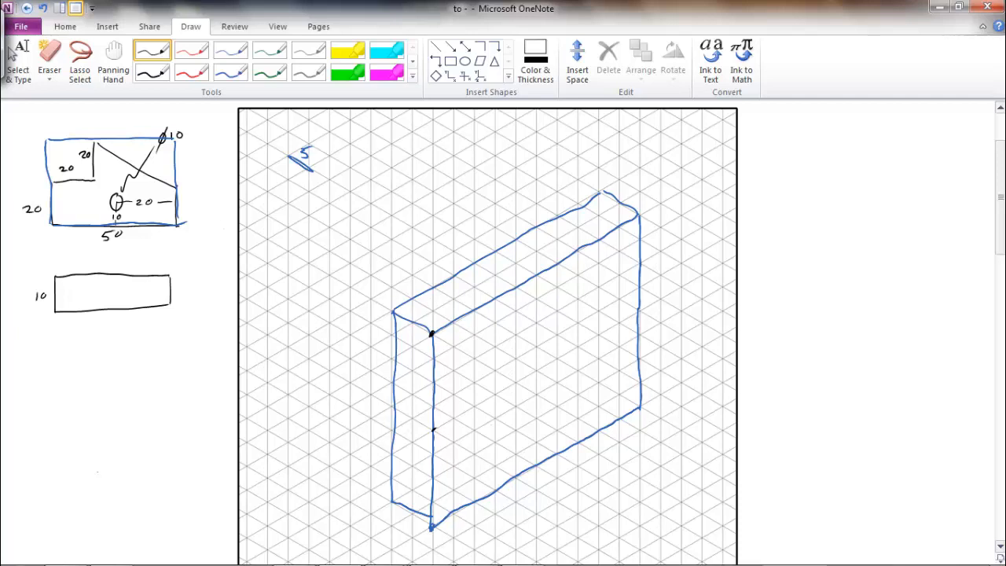
drag(432, 431, 511, 387)
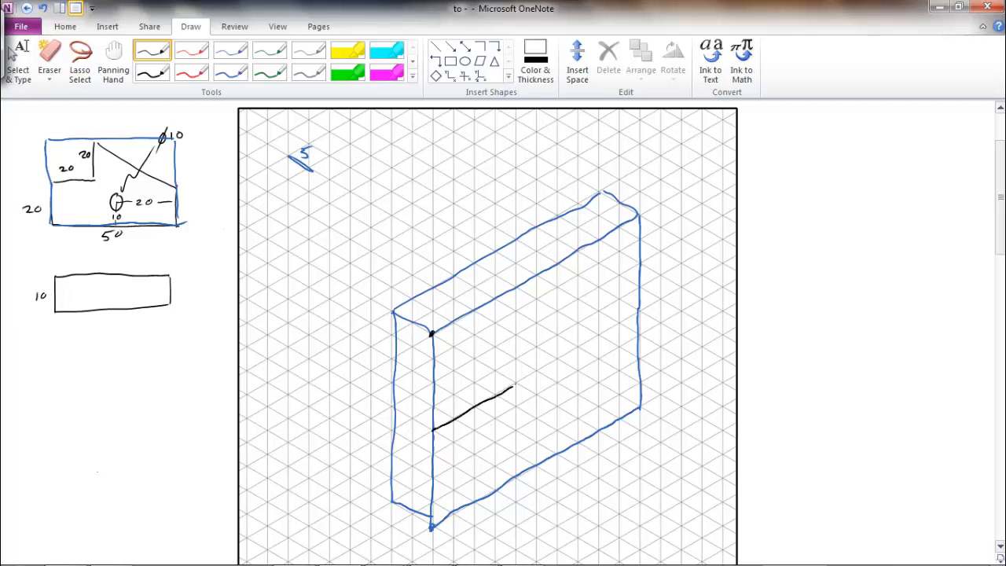
drag(516, 287, 516, 342)
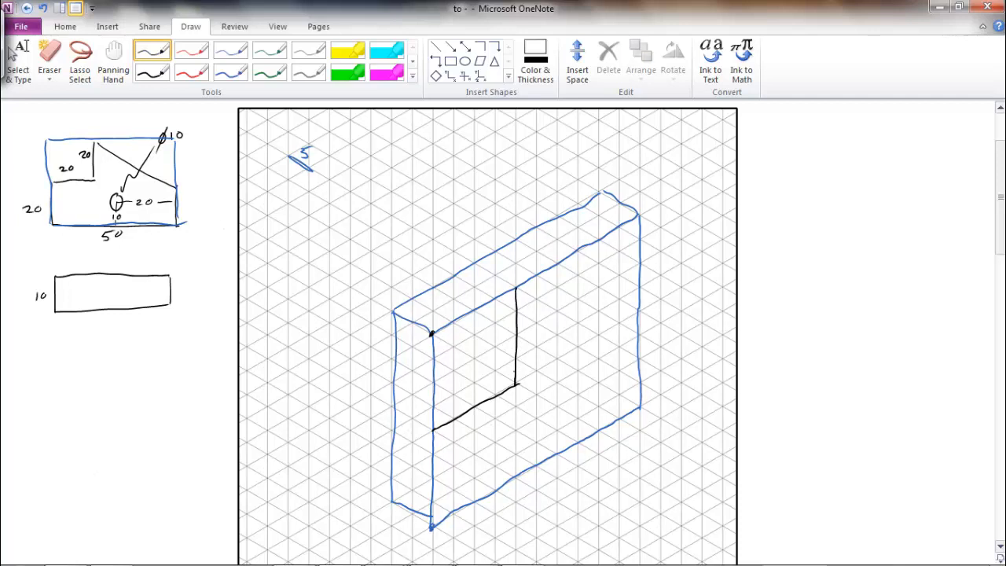
drag(464, 276, 515, 289)
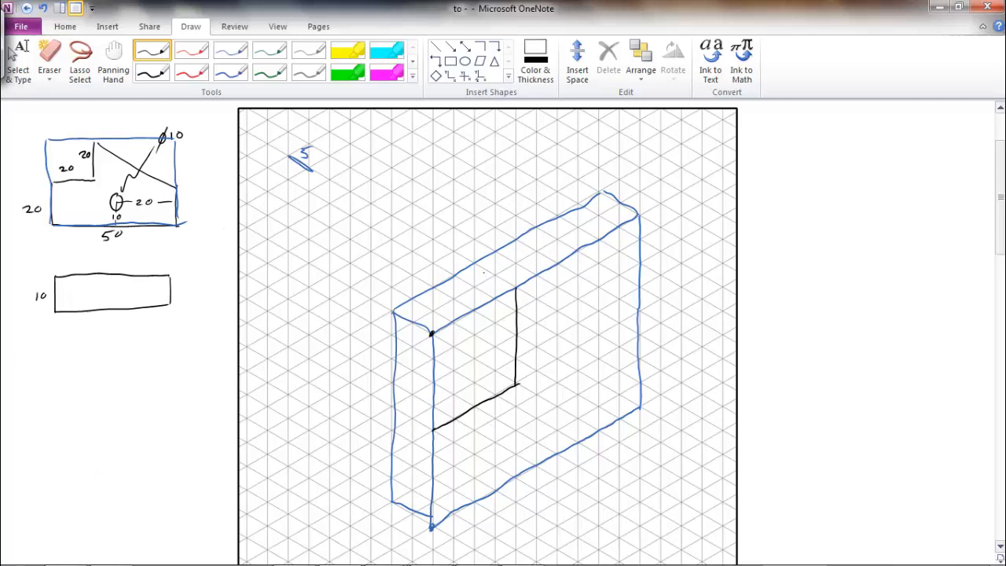
drag(471, 271, 517, 288)
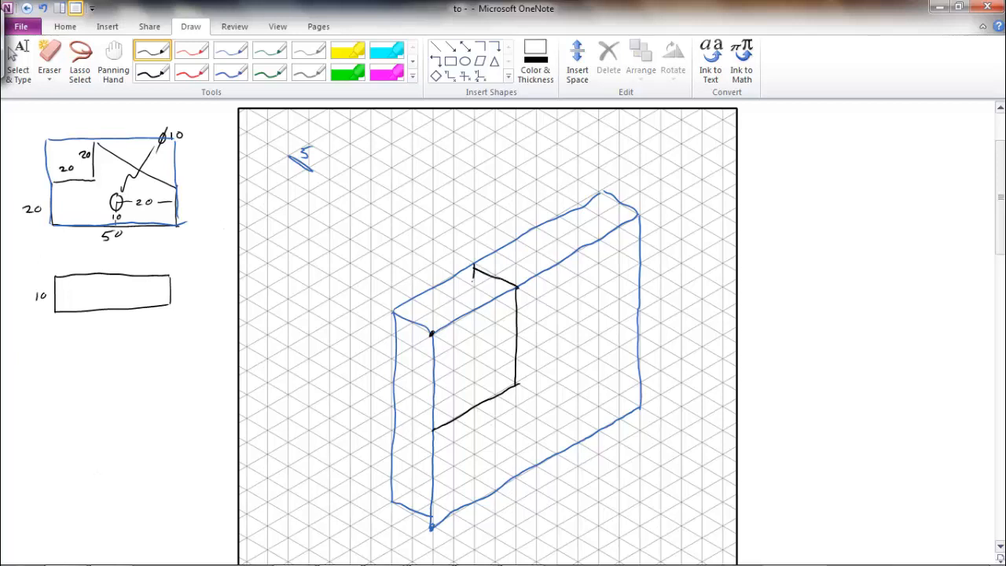
drag(471, 269, 472, 353)
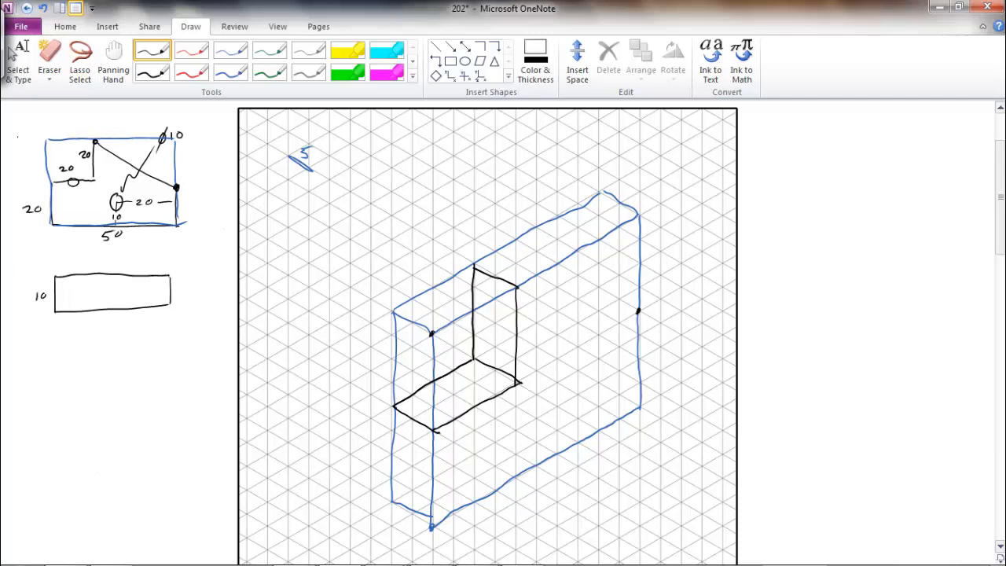
Draw the black diagonal cut from the notch top across to the block's right edge.
drag(517, 291, 638, 311)
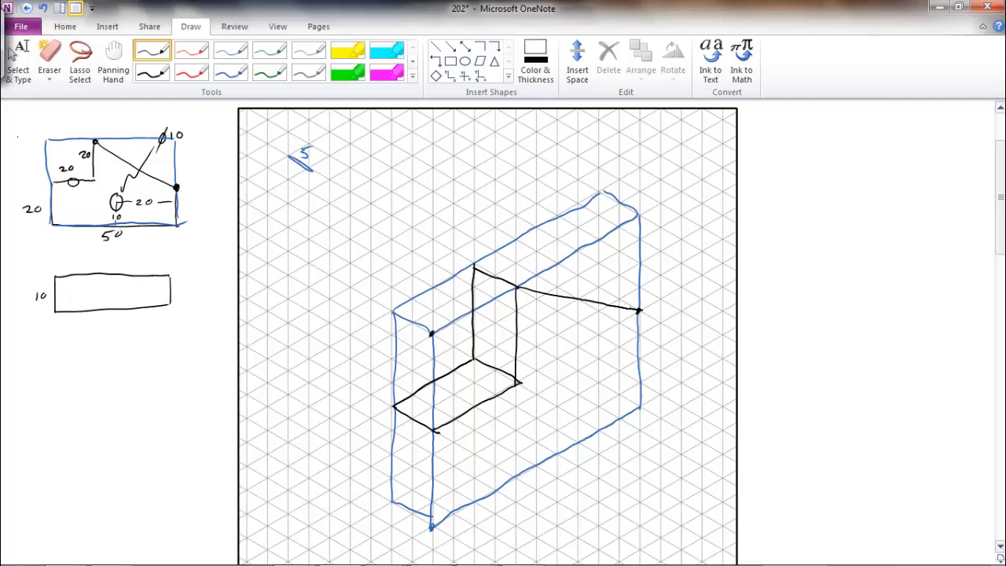
drag(585, 287, 640, 310)
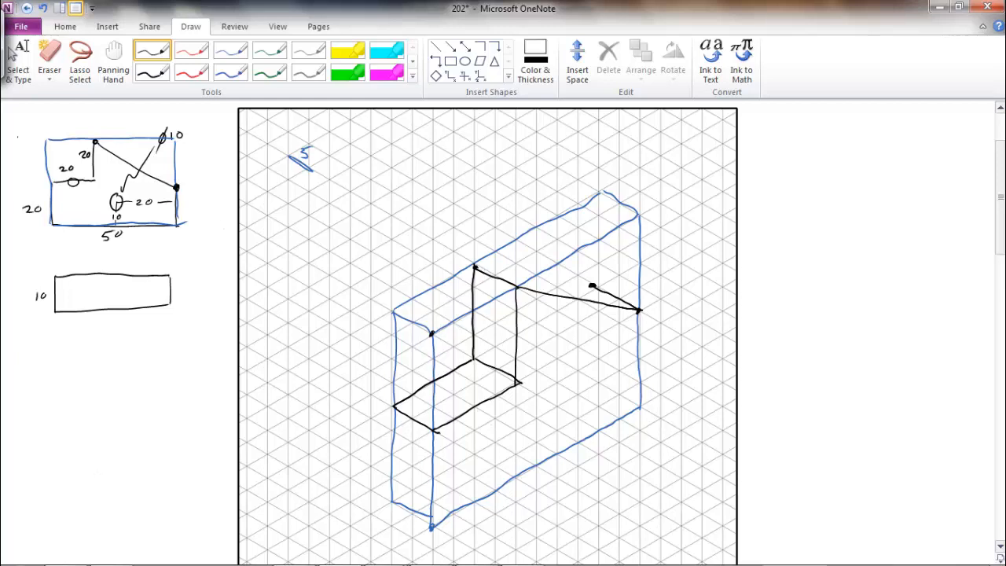
drag(475, 268, 593, 285)
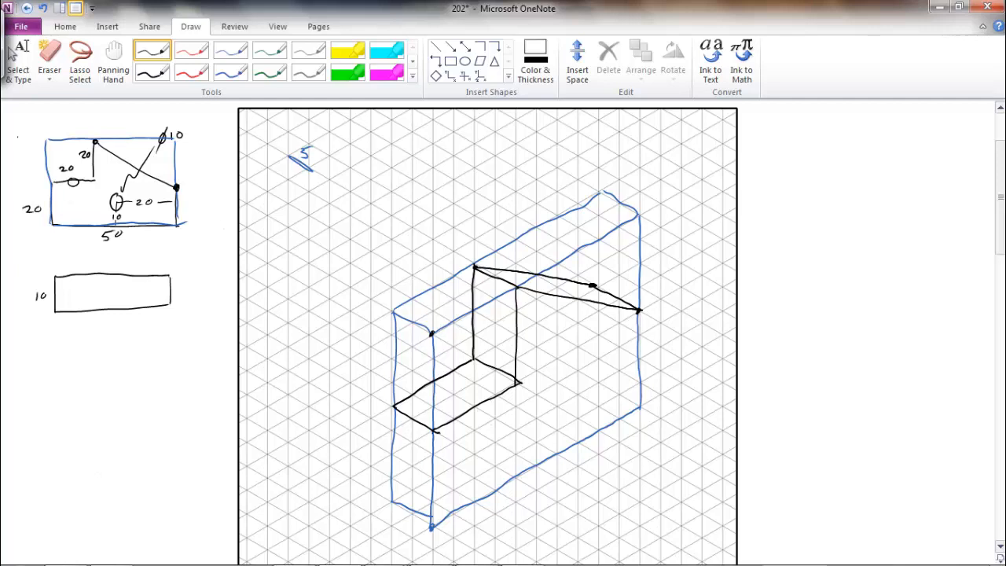
Trace the block's front vertical, bottom front, right corner and bottom left edges in black.
drag(431, 428, 431, 527)
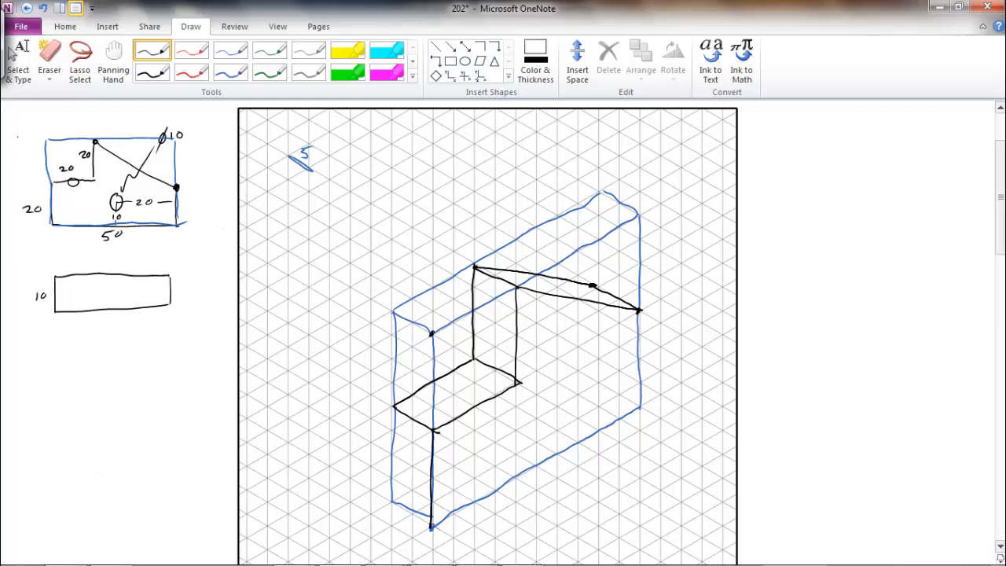
drag(430, 534, 572, 450)
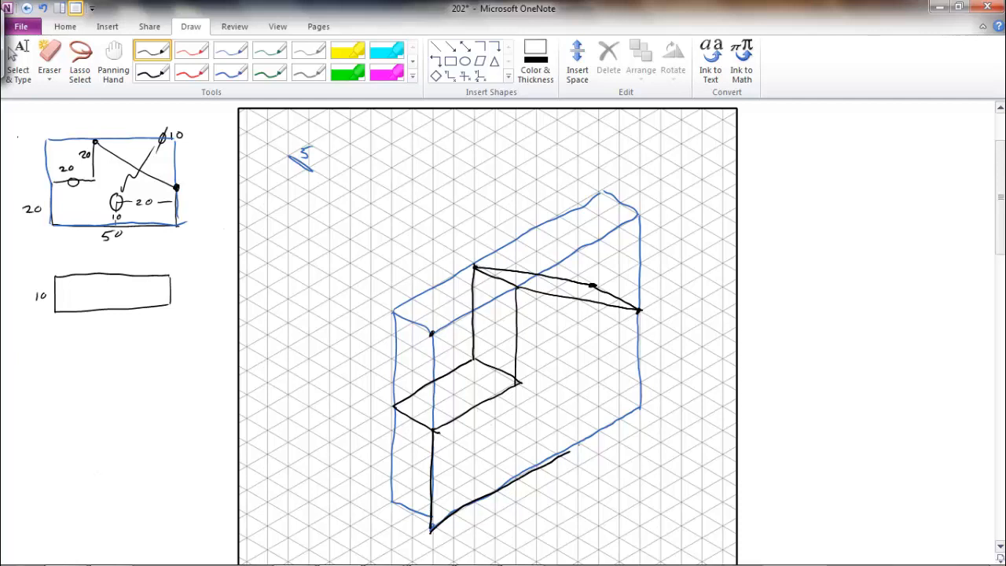
drag(640, 310, 566, 452)
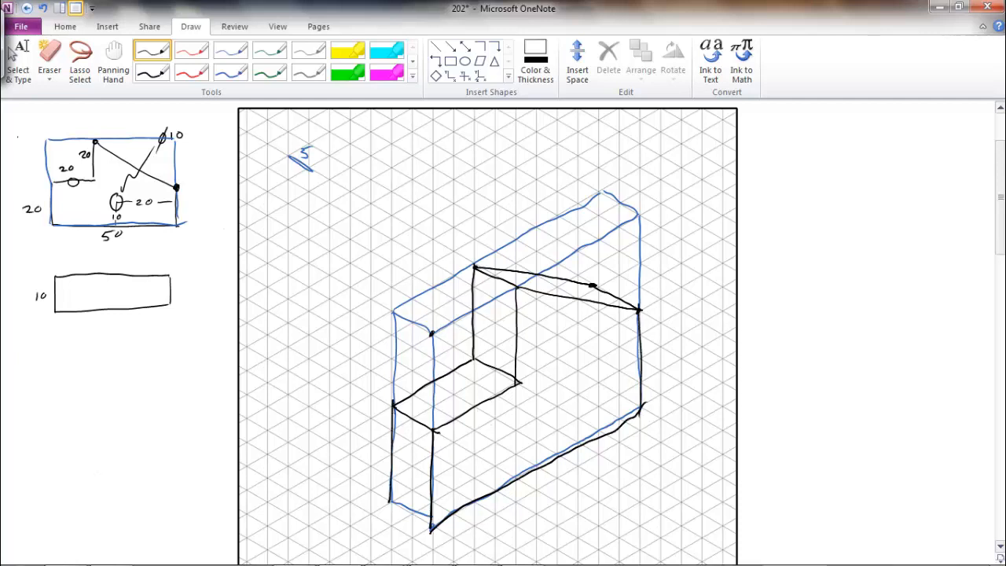
drag(385, 503, 436, 515)
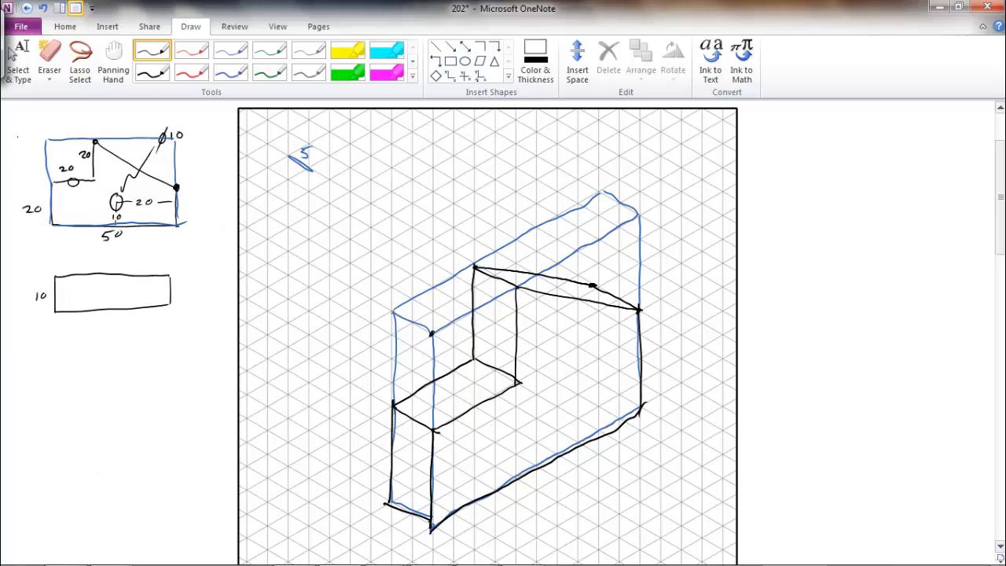
Erase the block's blue construction outline and the leftover blue line at the bottom.
click(49, 59)
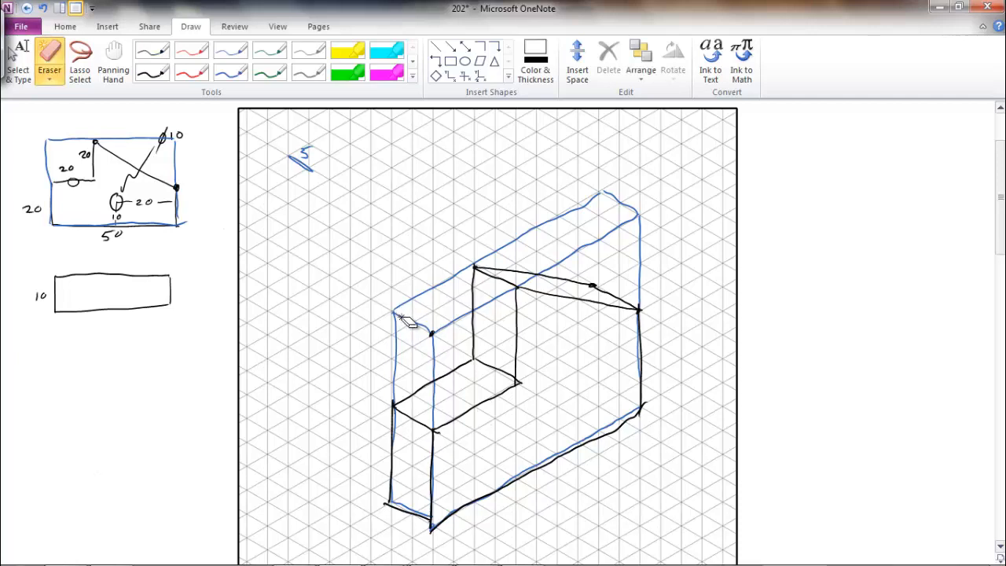
drag(405, 318, 613, 196)
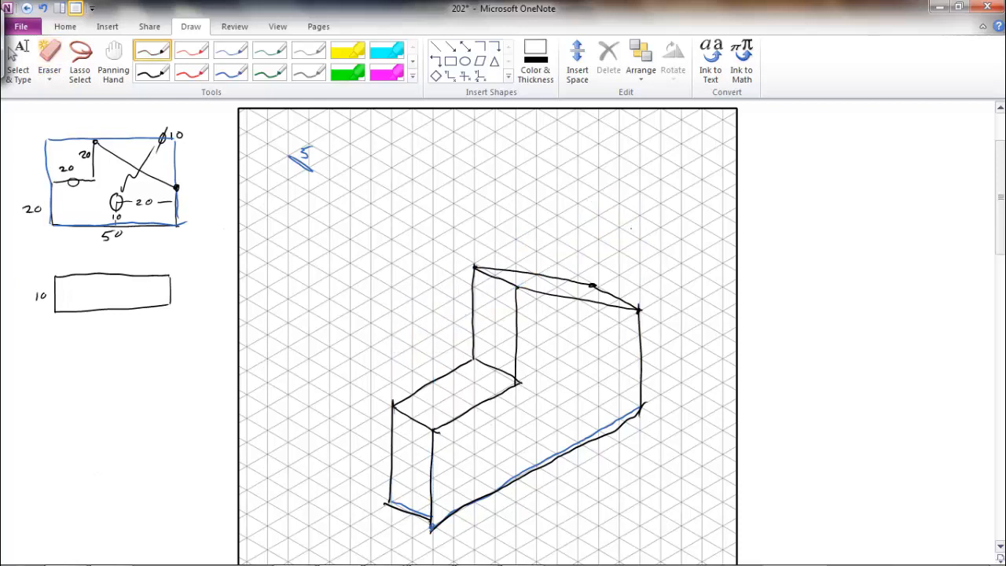
click(49, 51)
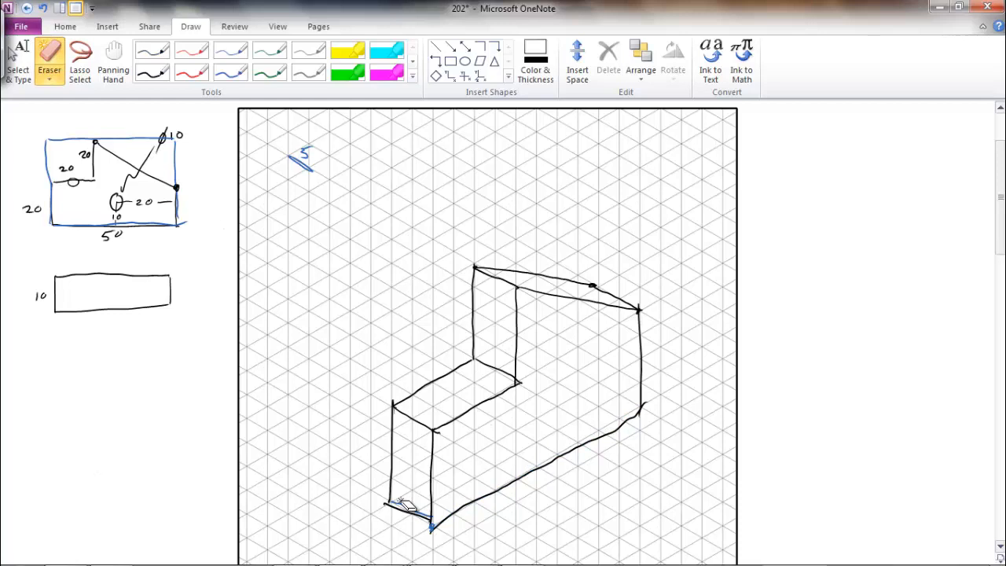
click(152, 48)
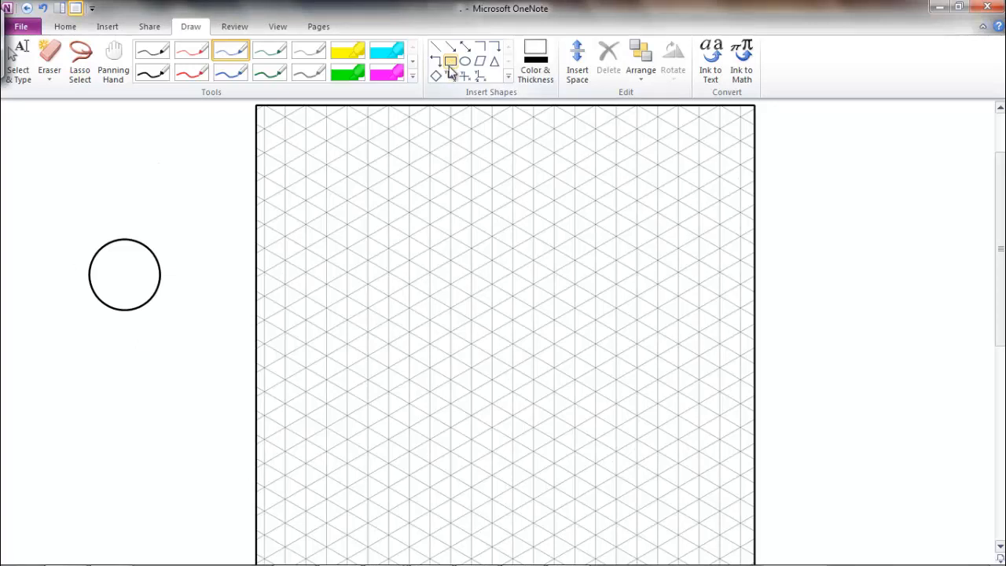
Draw a rectangle shape as a square enclosing the circle.
click(450, 60)
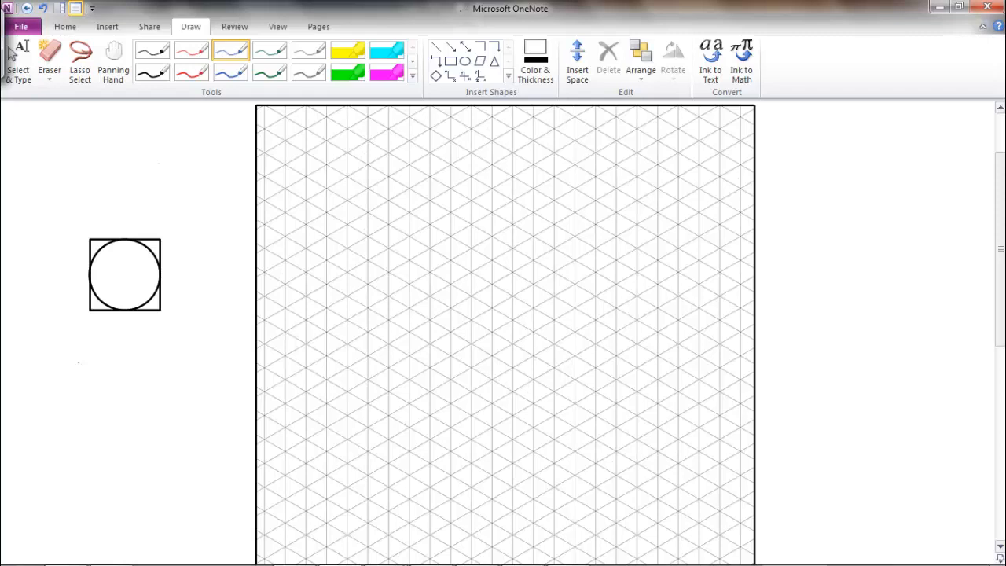
drag(471, 277, 473, 369)
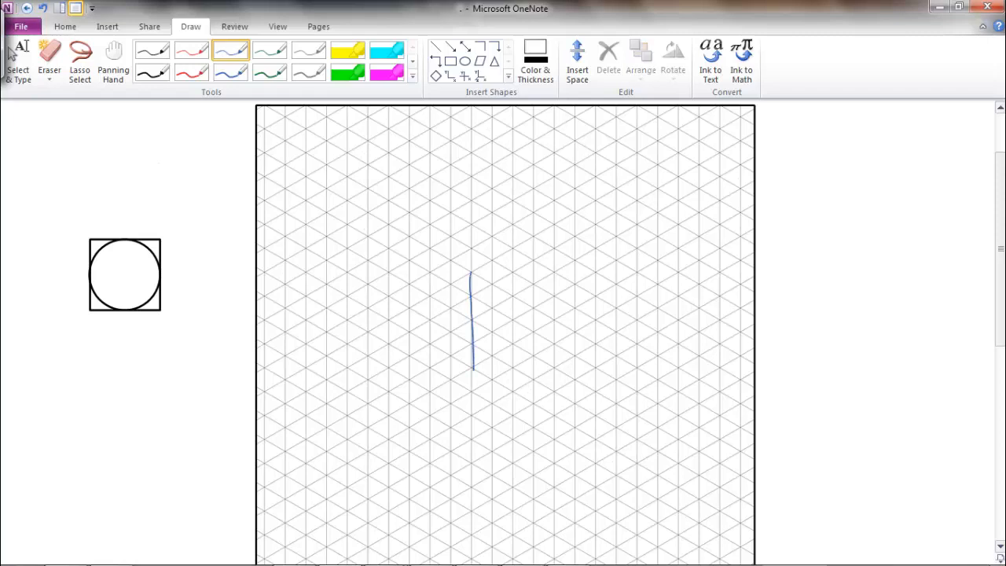
Draw the isometric square's lower edge, right vertical edge and closing top edge in blue.
drag(474, 370, 552, 321)
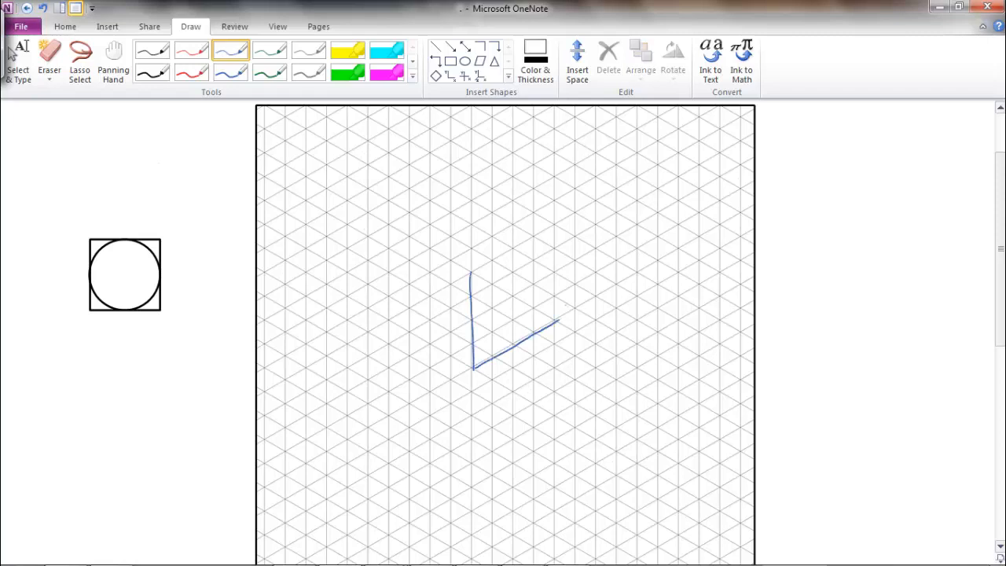
drag(553, 318, 553, 225)
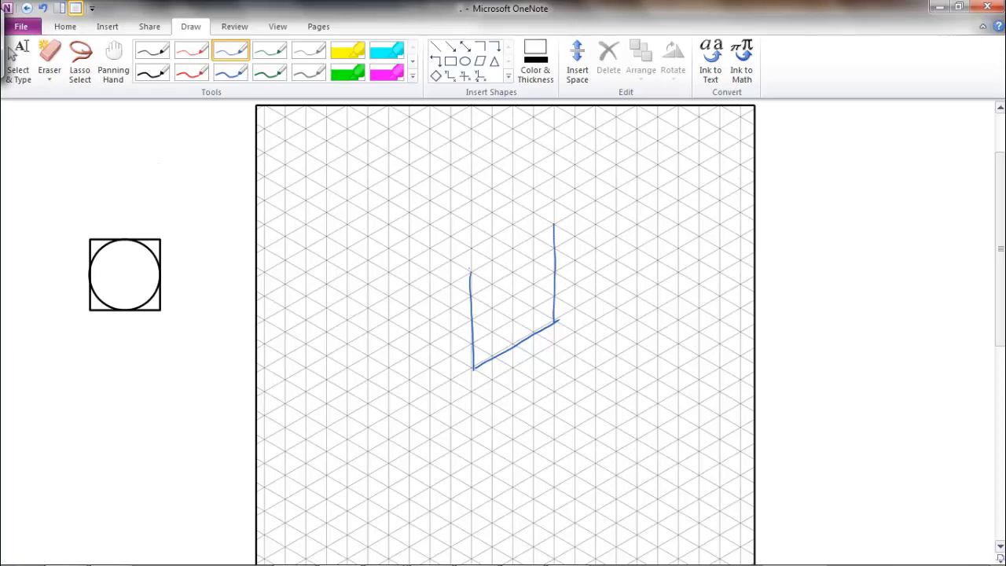
drag(471, 271, 552, 226)
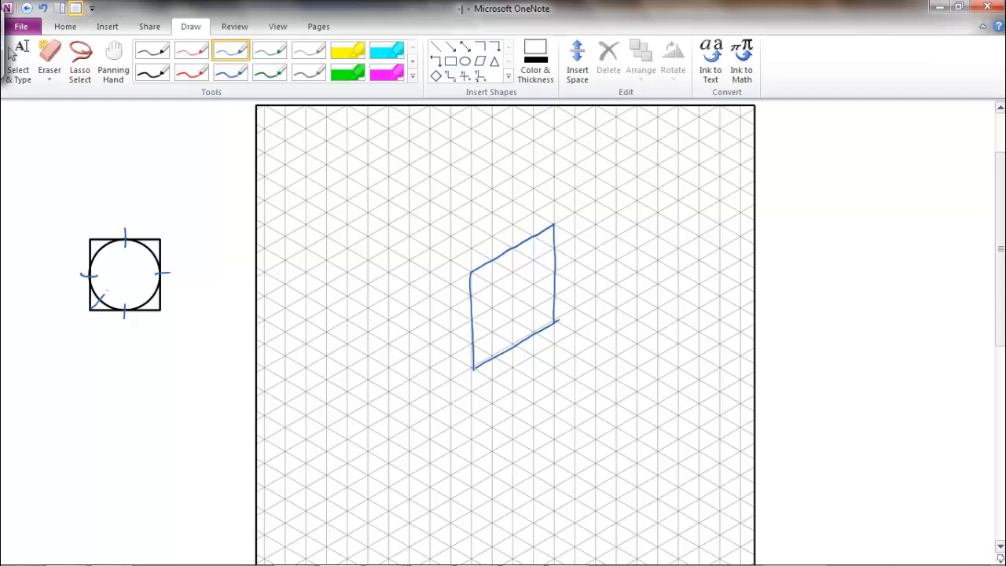
Draw diagonals in the circle's square, tick the rhombus side midpoints and add inner construction lines.
drag(102, 303, 153, 240)
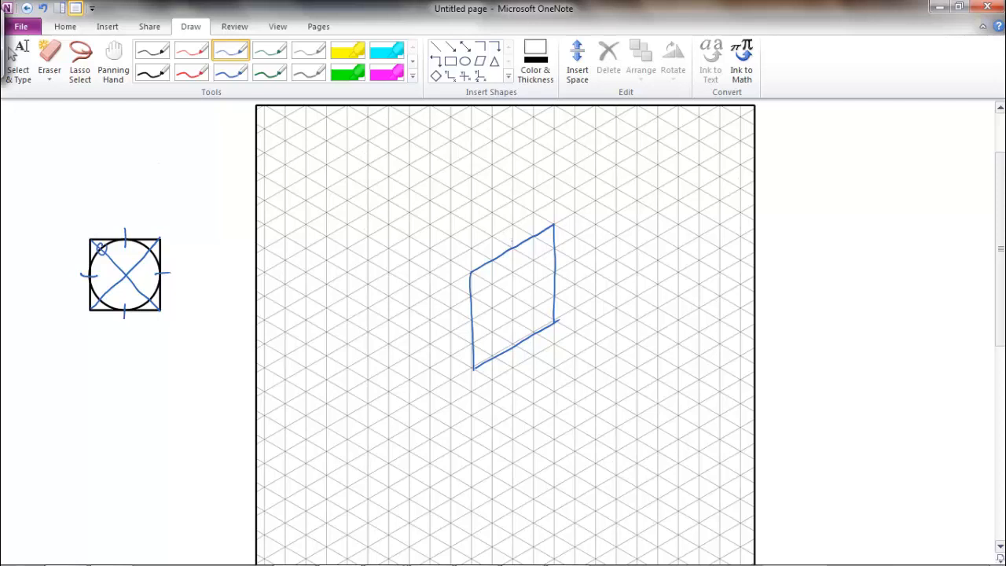
drag(509, 248, 558, 275)
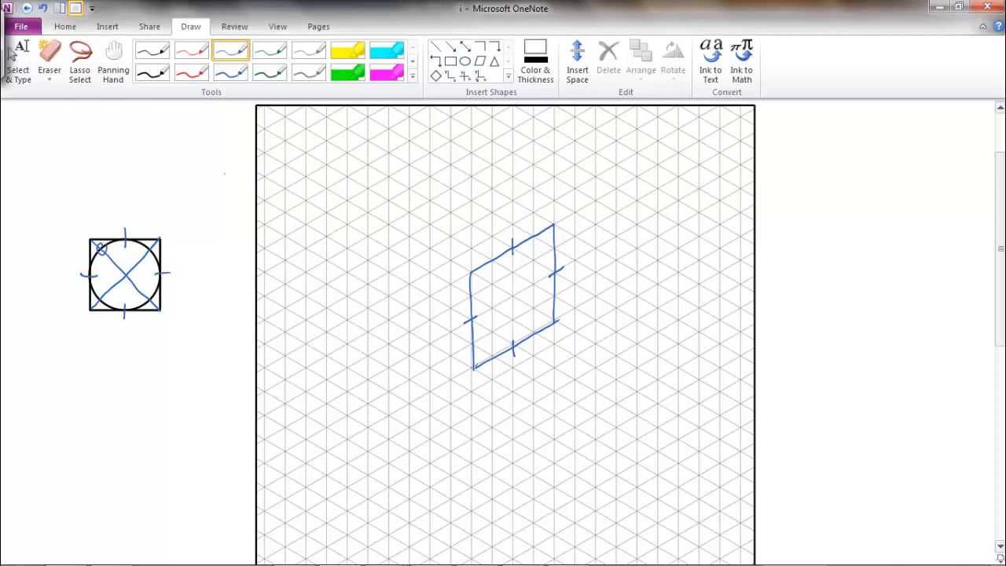
drag(472, 361, 553, 228)
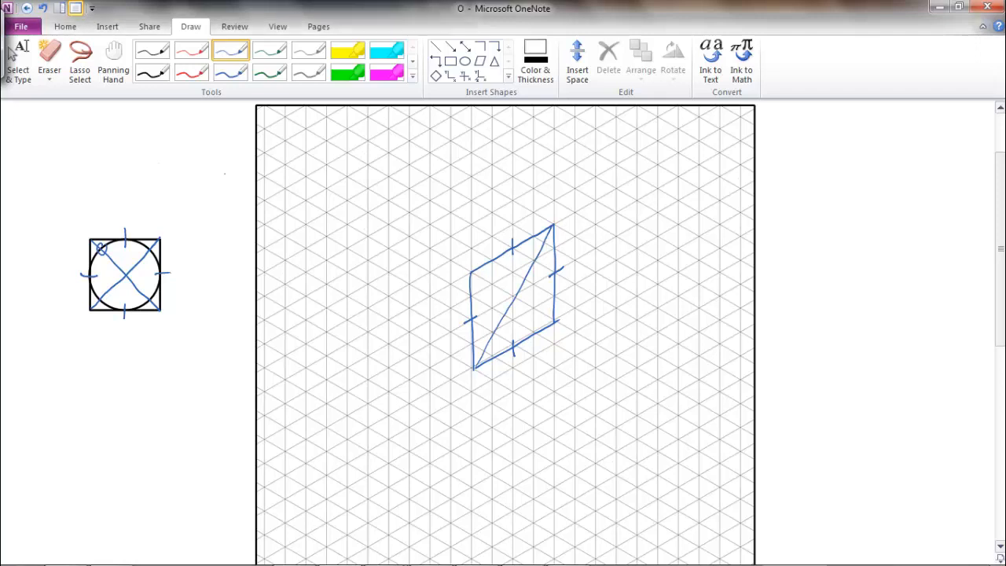
drag(471, 272, 553, 319)
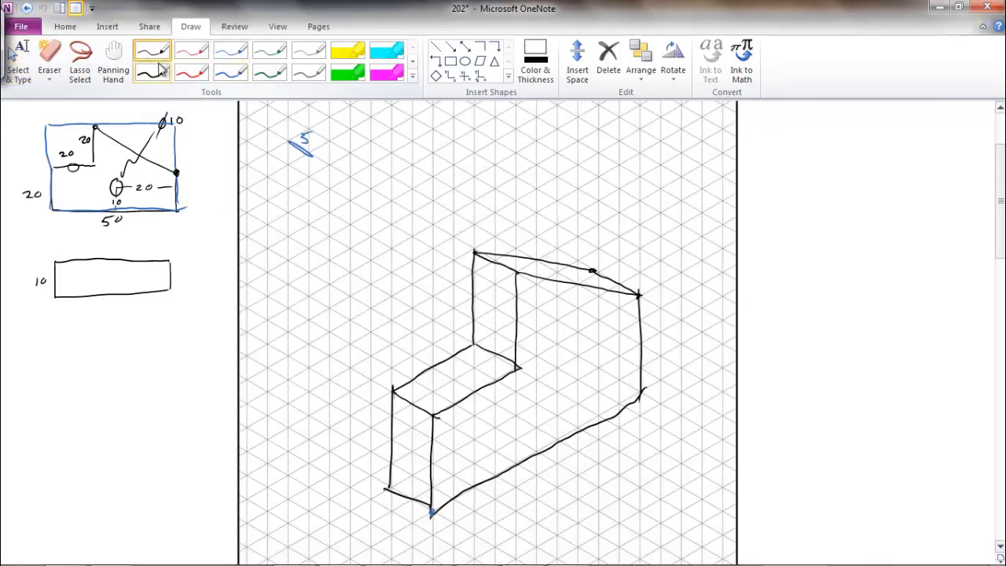
Switch to blue ink for marking the 10-diameter hole in the front view.
click(230, 50)
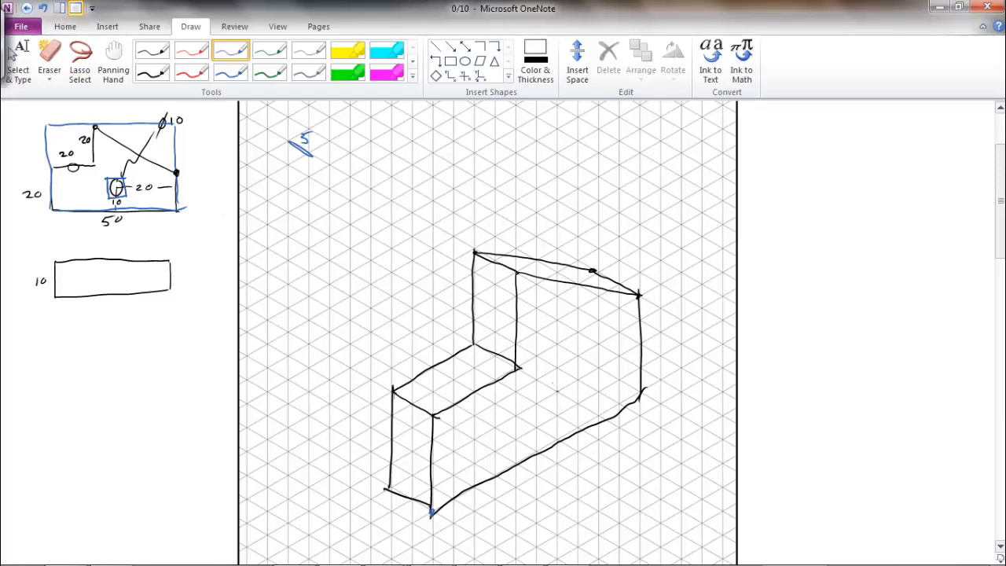
drag(535, 382, 533, 426)
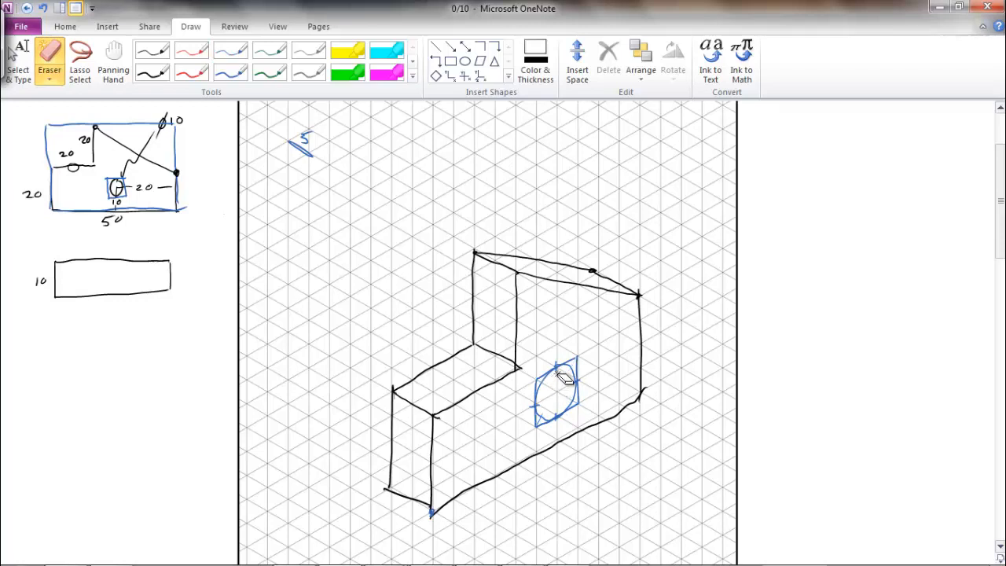
Erase the construction rhombus lines around the ellipse.
drag(566, 373, 558, 416)
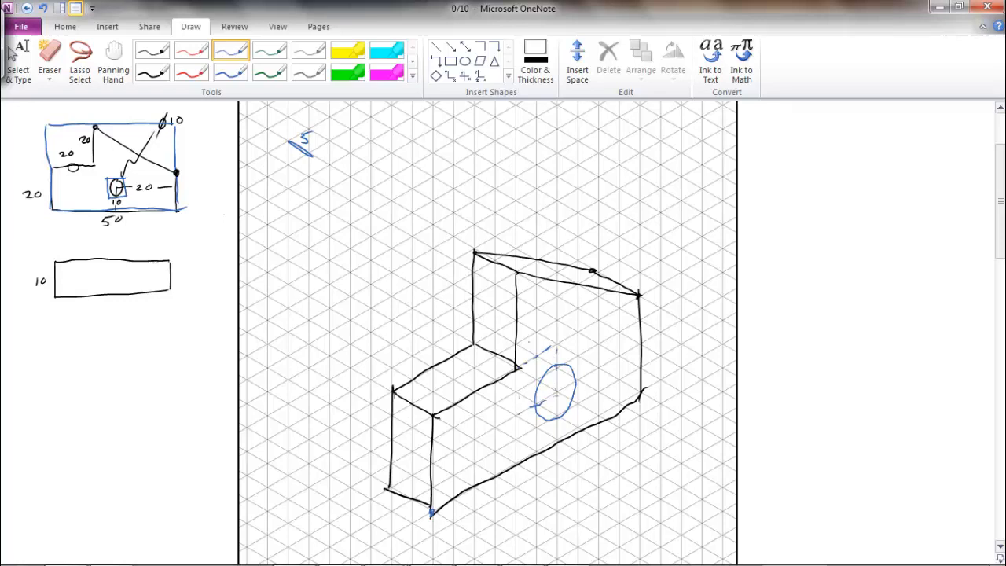
Sketch a guide line across the ellipse, then erase the inner strokes and centre marks.
click(48, 59)
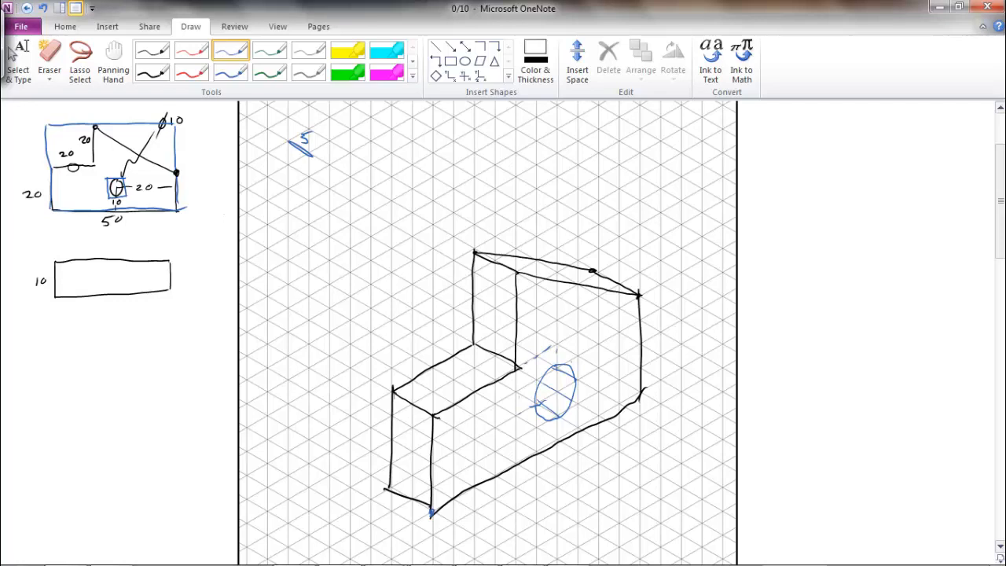
click(49, 59)
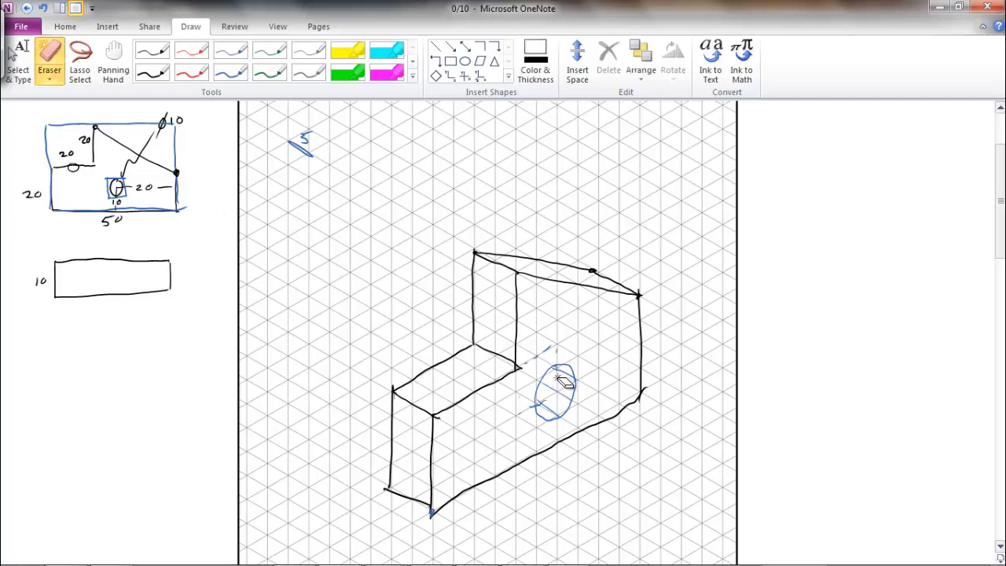
click(230, 50)
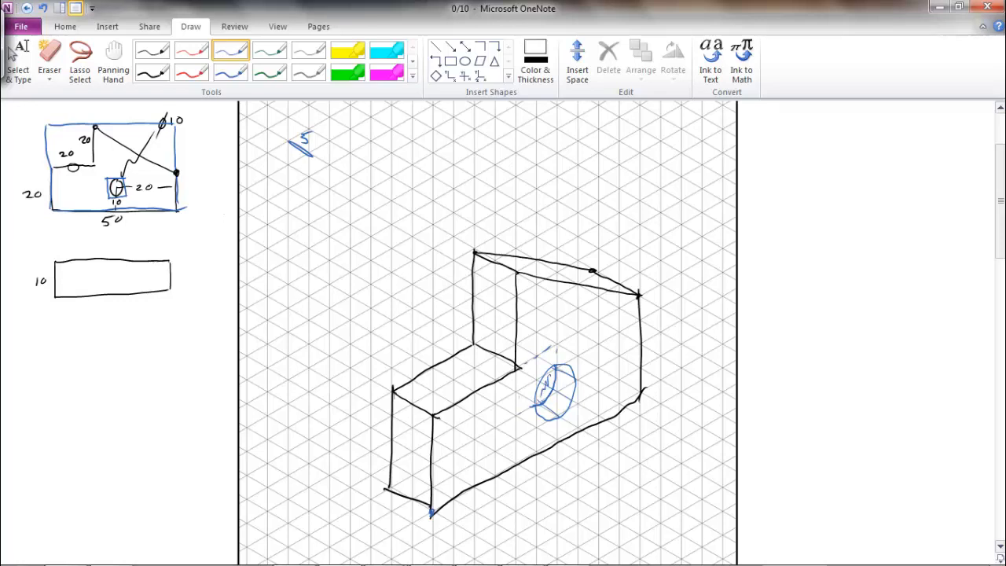
click(49, 61)
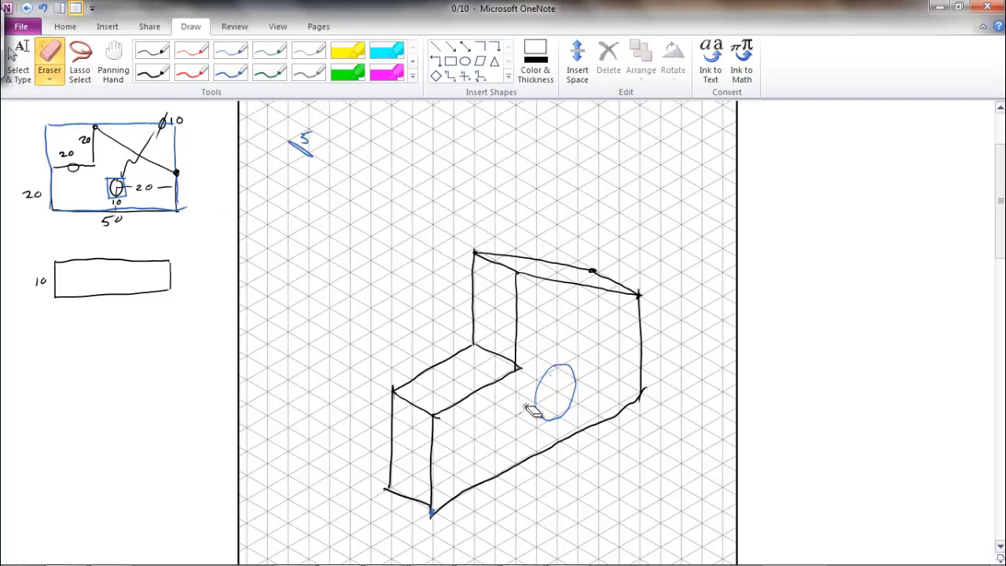
click(230, 48)
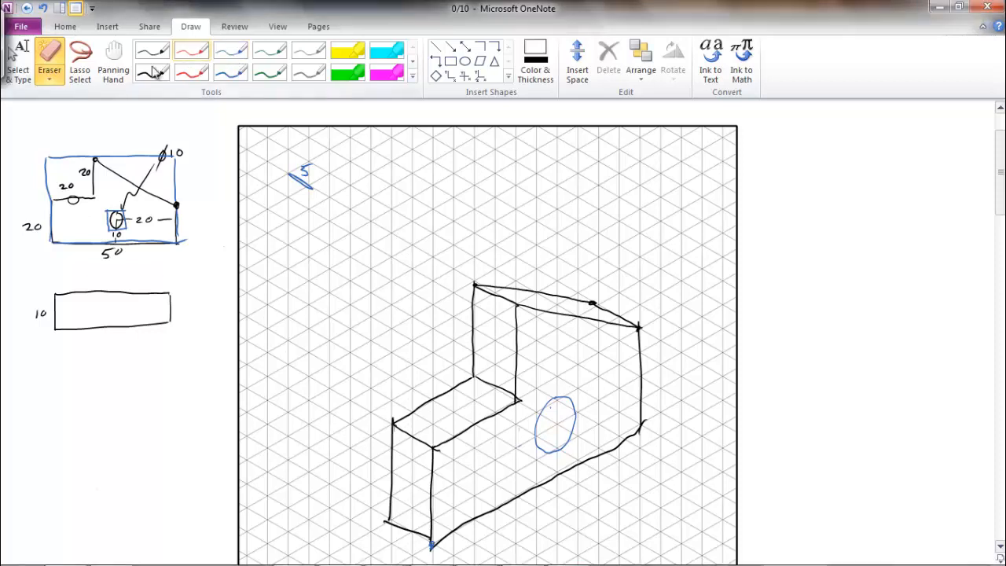
click(230, 49)
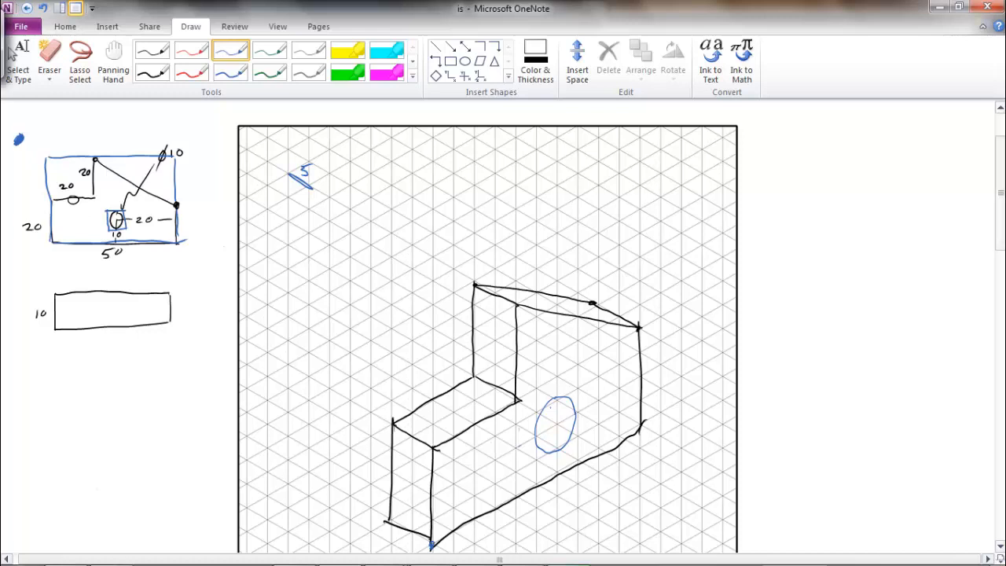
Scroll down the page and click near the top toolbar while sketching the ellipse on the front face.
scroll(down, 3)
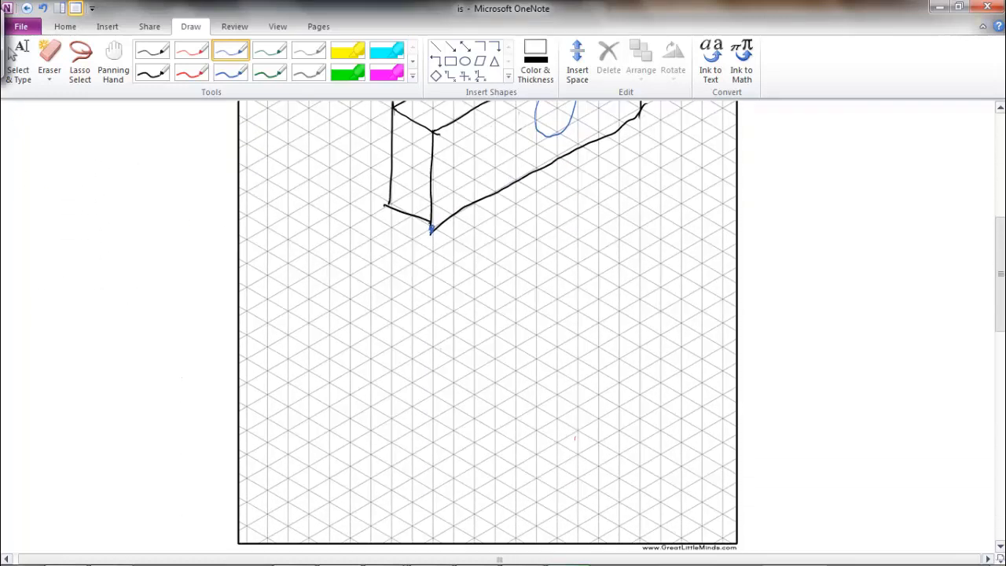
scroll(down, 3)
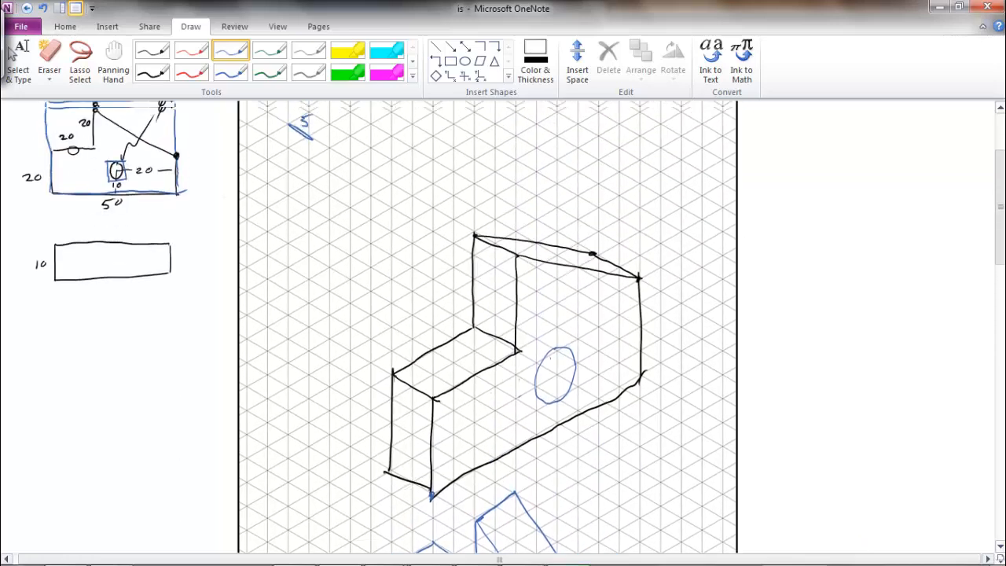
scroll(down, 3)
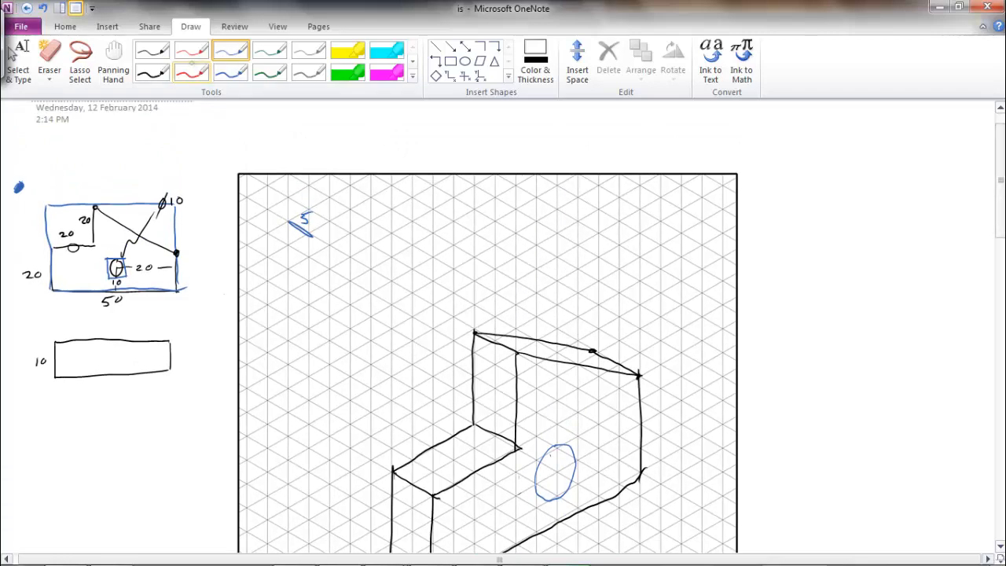
click(190, 48)
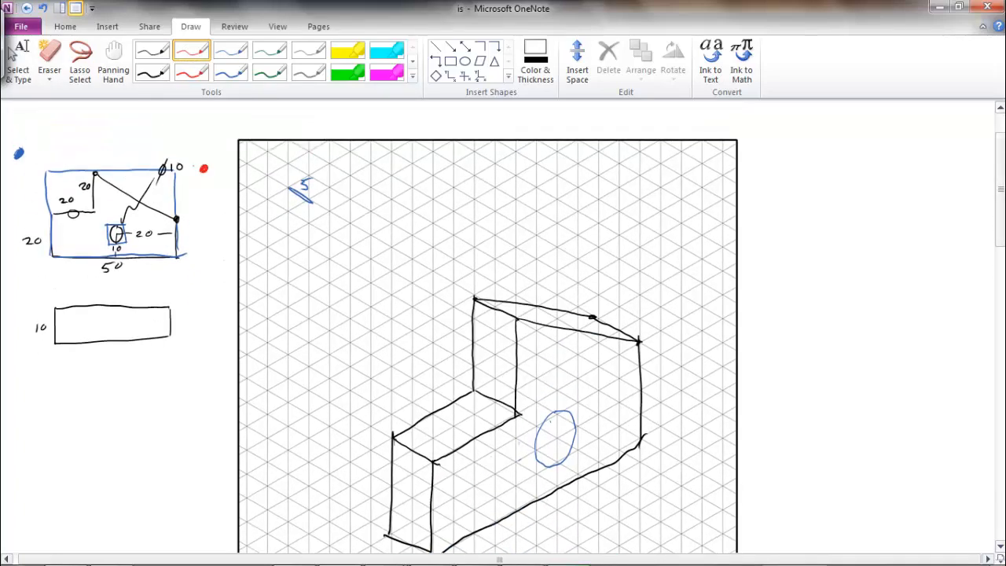
scroll(down, 3)
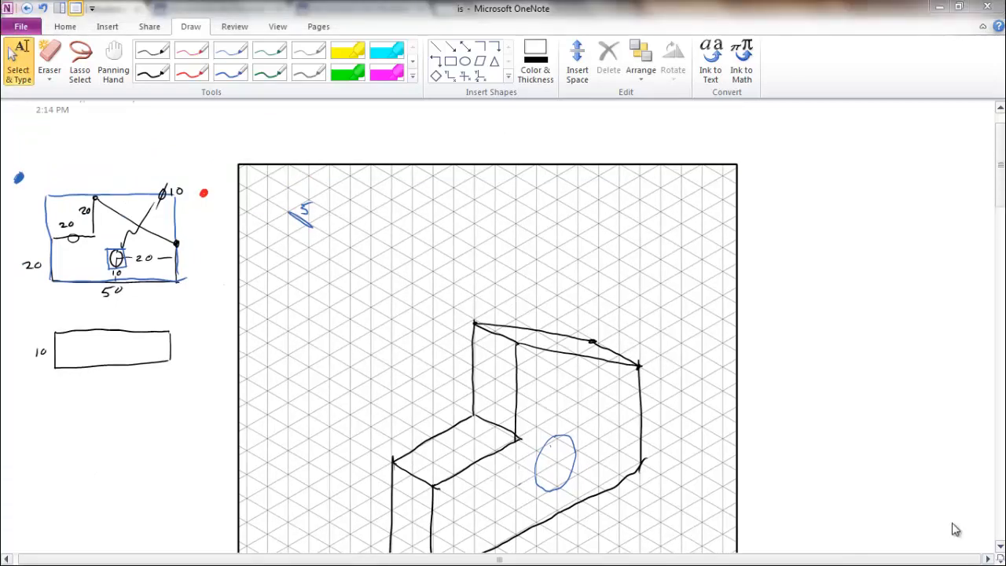